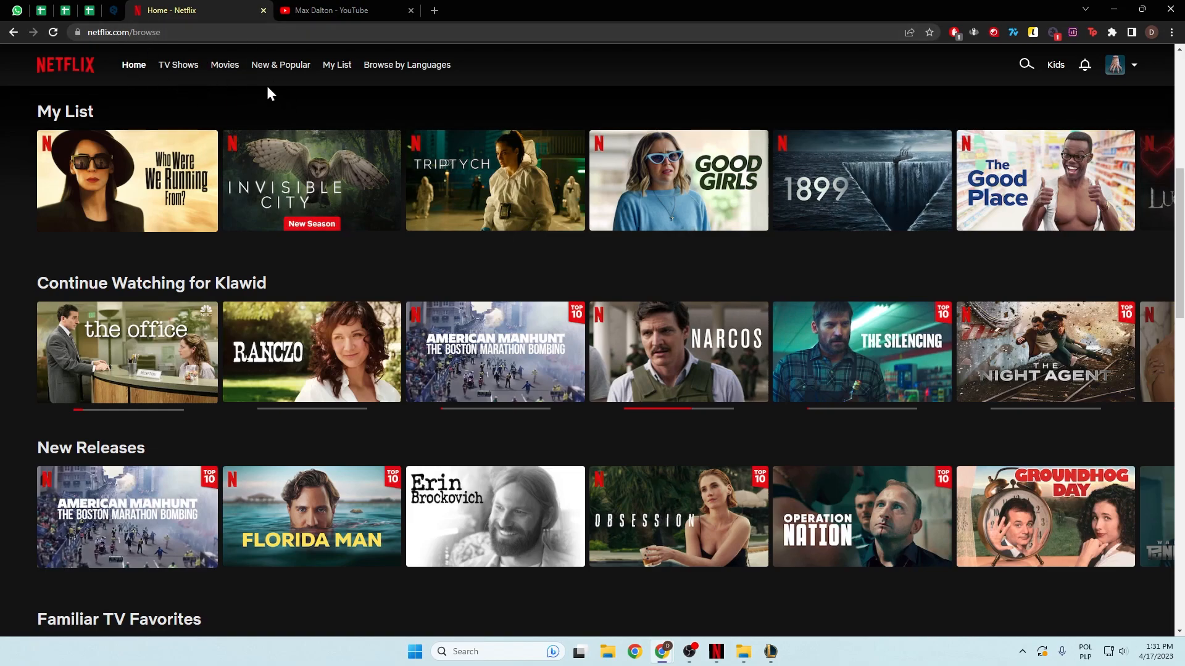
Step: Open the Account settings page from the profile avatar menu
click(1115, 65)
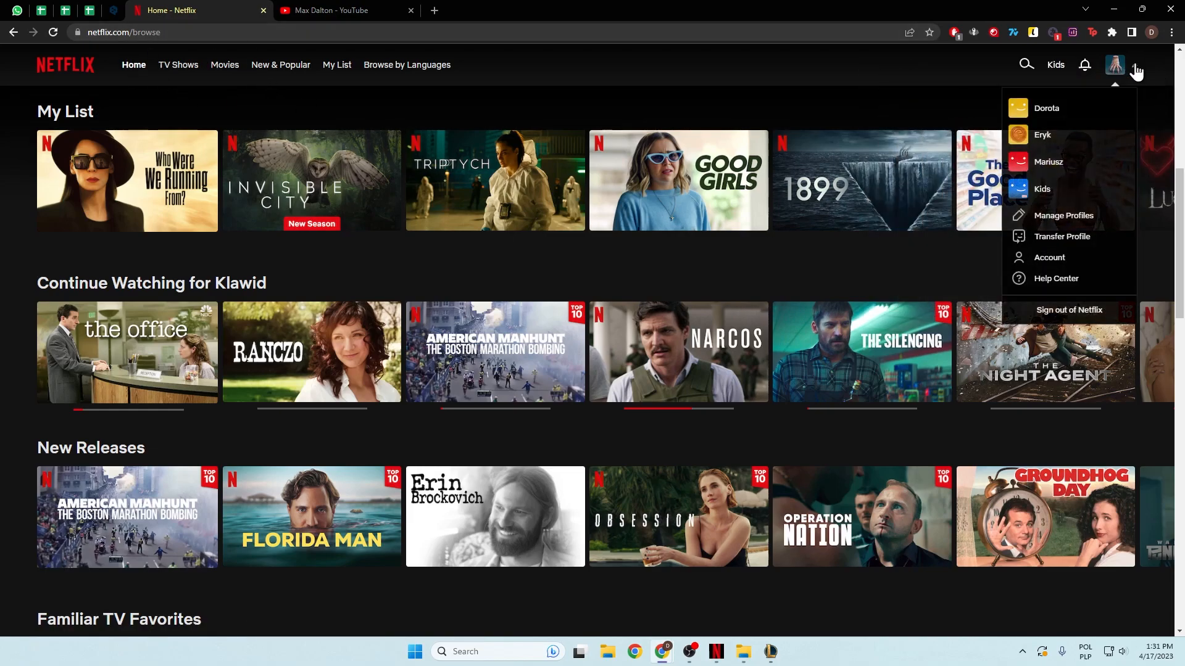
mouse_move(1048, 258)
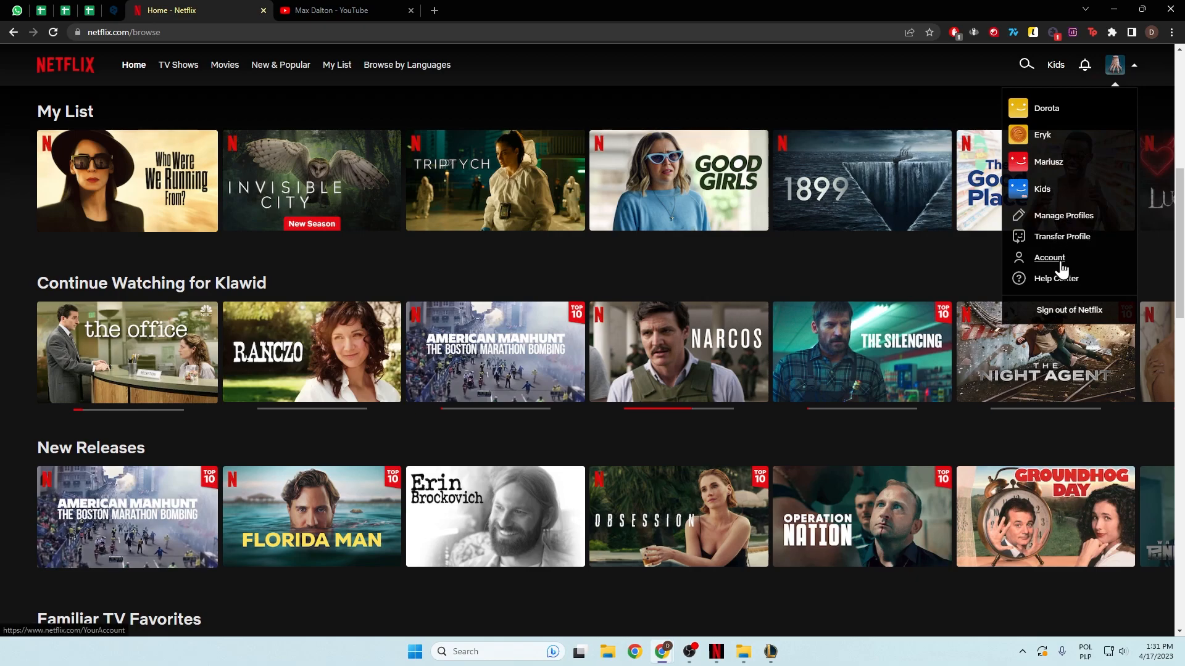
click(1049, 258)
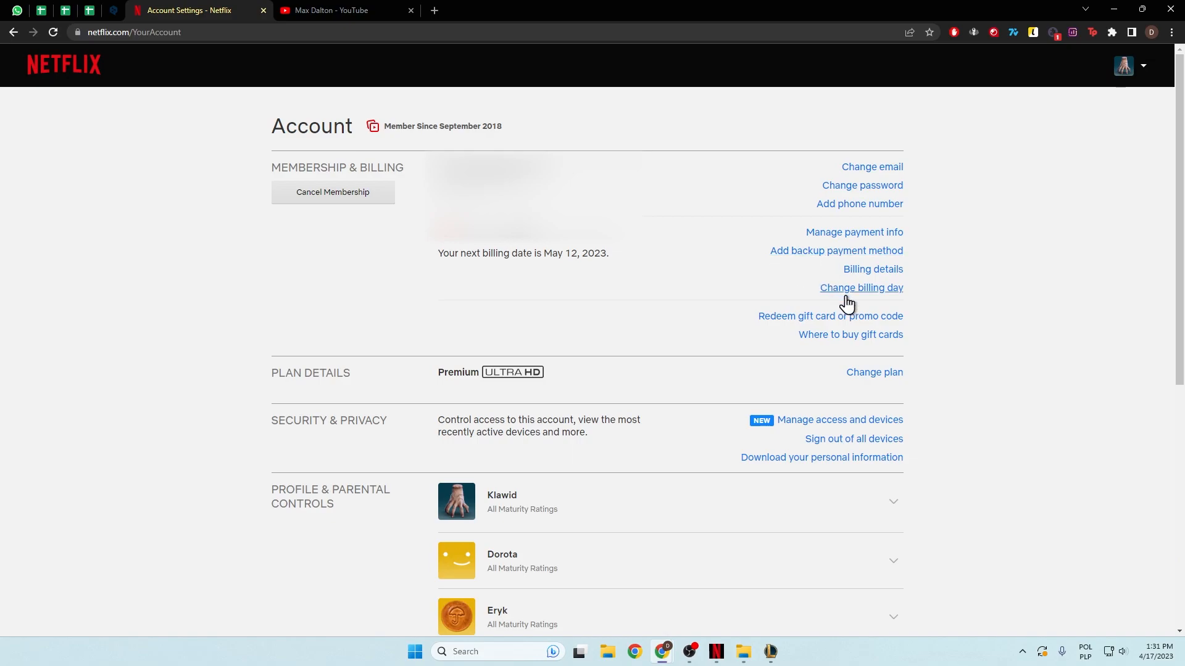
mouse_move(945, 286)
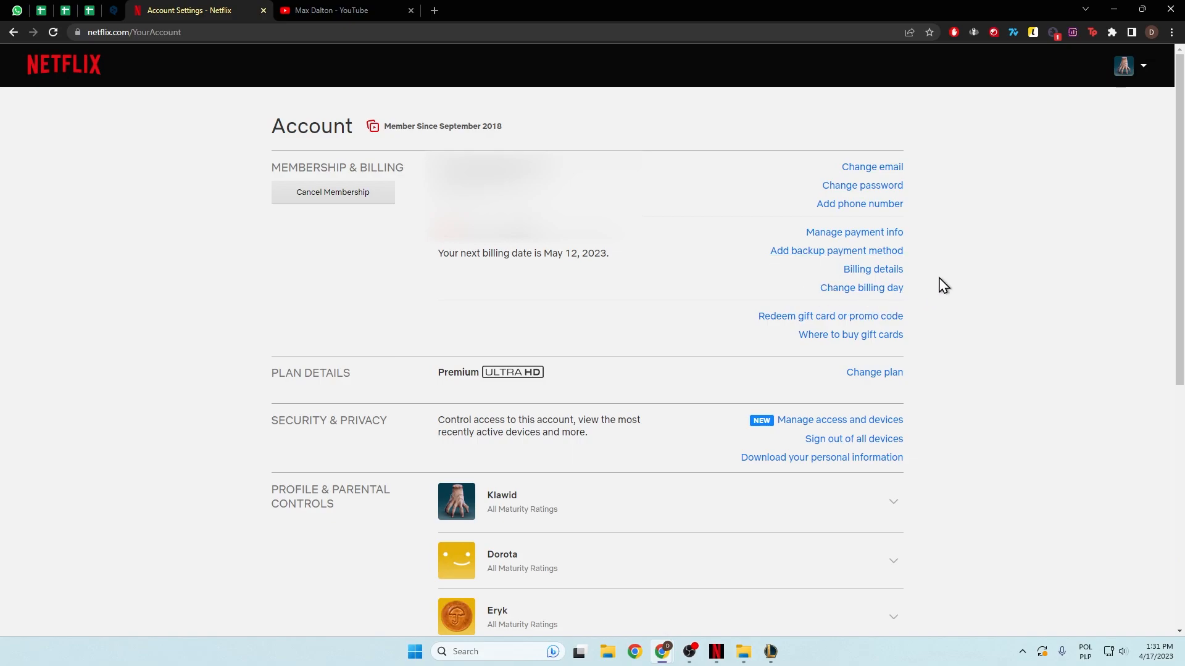
Step: Show Billing details with the 60 zł/month price and May 12, 2023 next billing
click(871, 269)
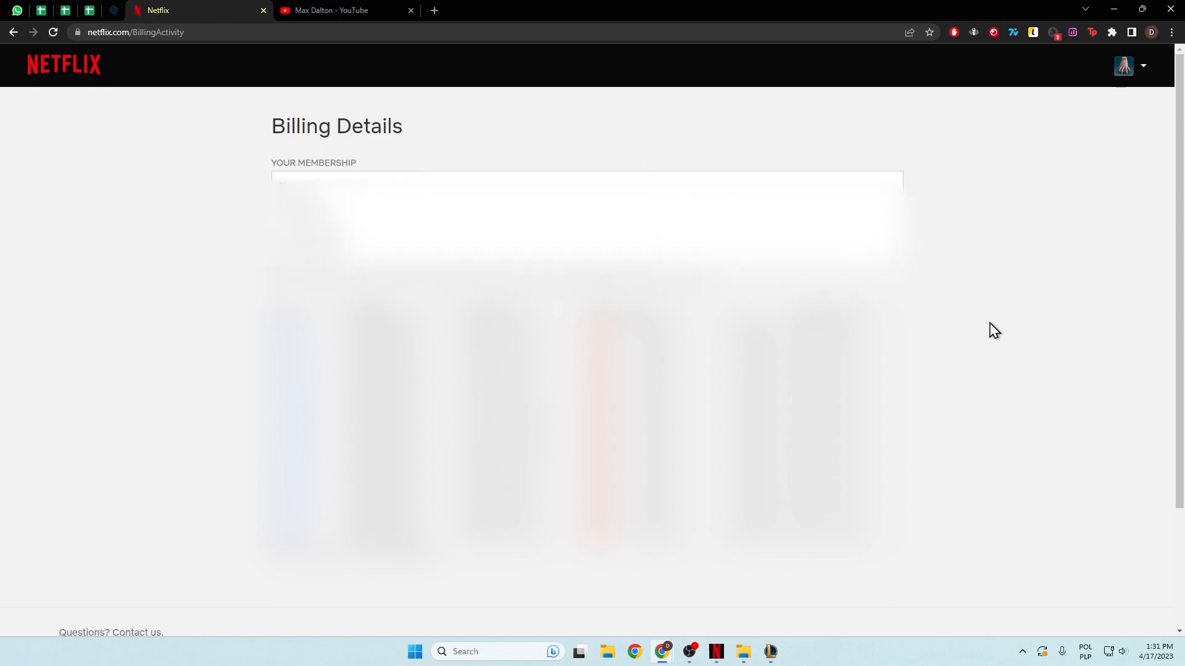
scroll(down, 3)
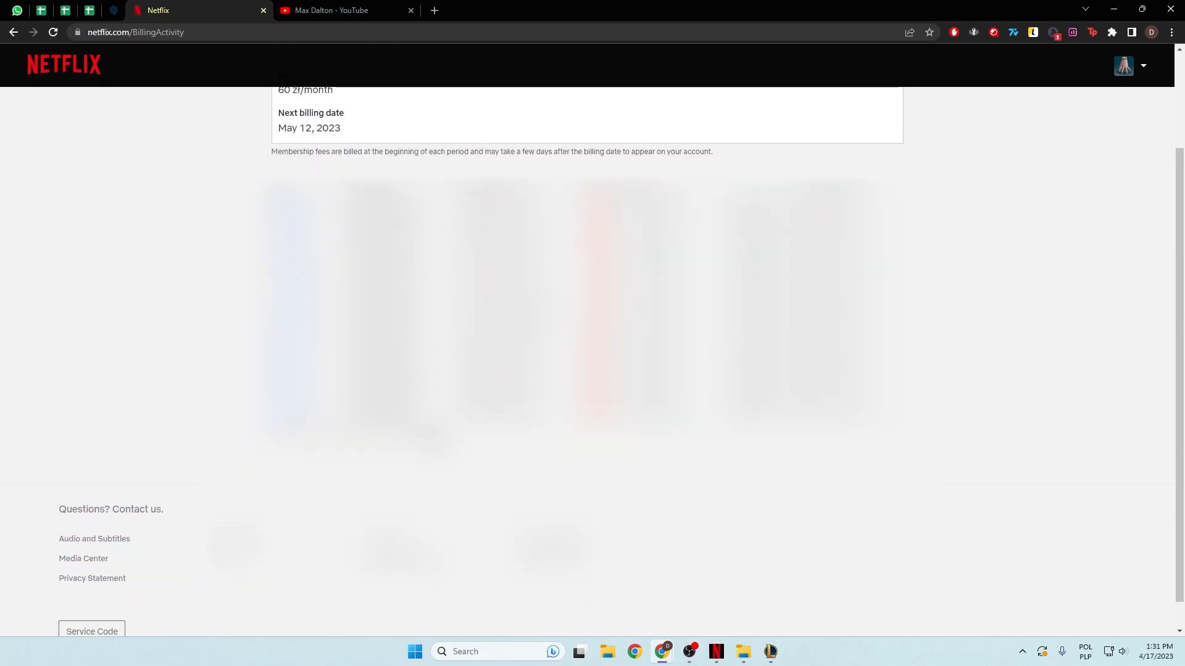